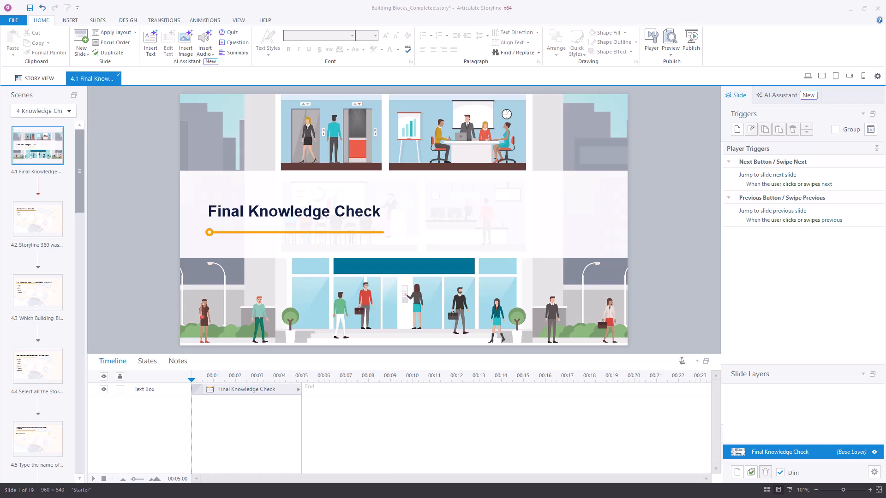
{"action": "mouse_move", "coordinate": [838, 119]}
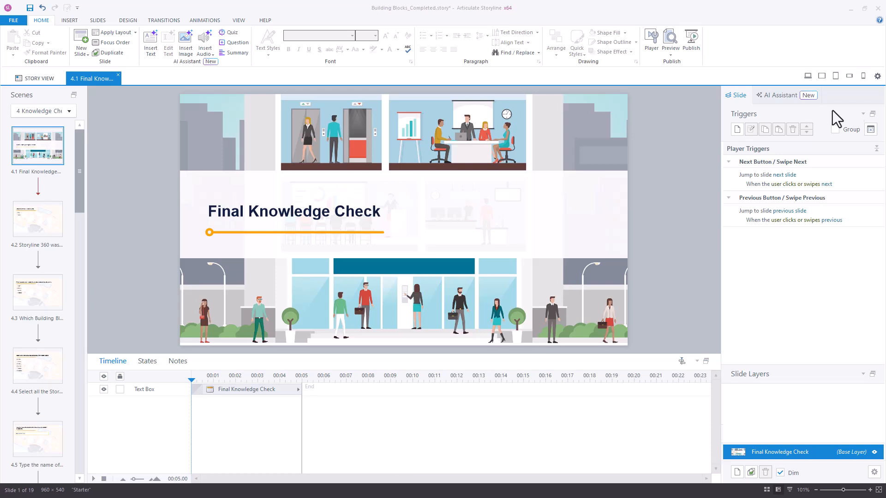
{"action": "mouse_move", "coordinate": [37, 219]}
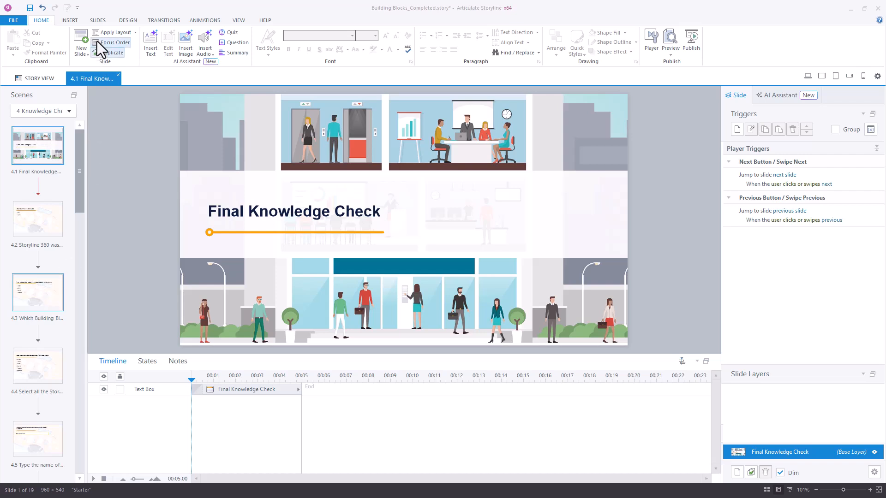
Create a new question bank named 'Question Bank 1' from the Slides question-bank commands.
{"action": "left_click", "coordinate": [97, 19]}
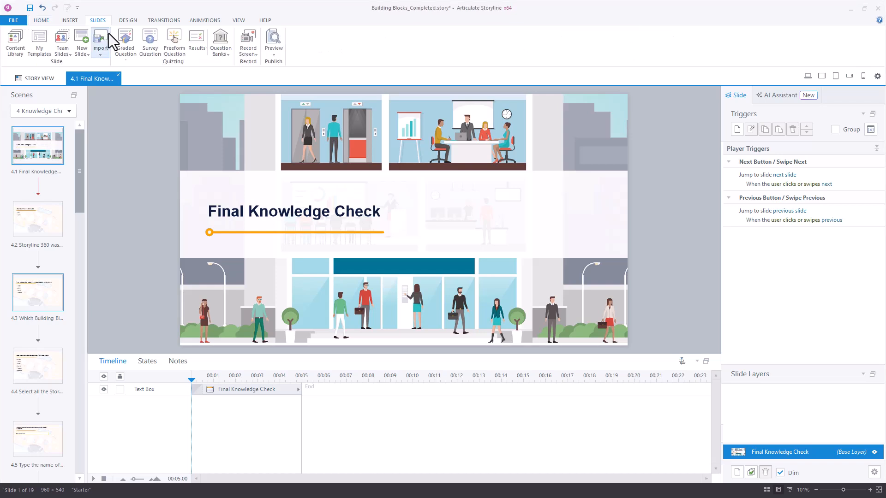
{"action": "left_click", "coordinate": [220, 43]}
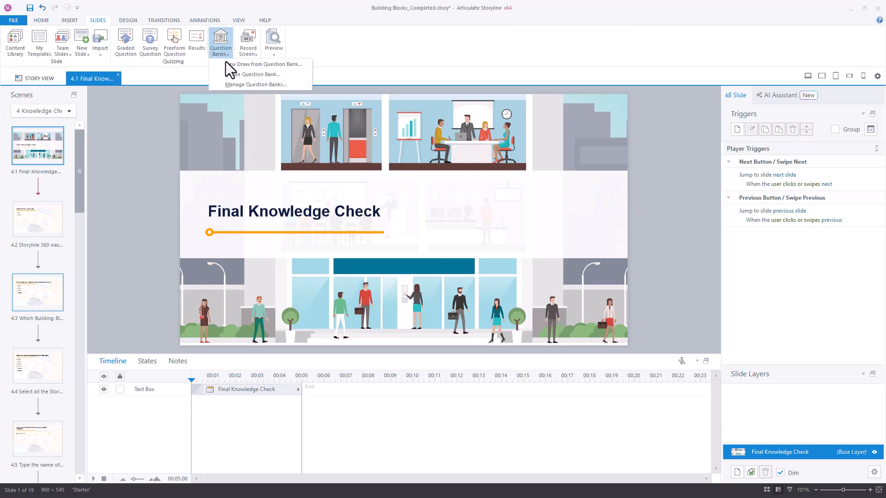
{"action": "left_click", "coordinate": [257, 73]}
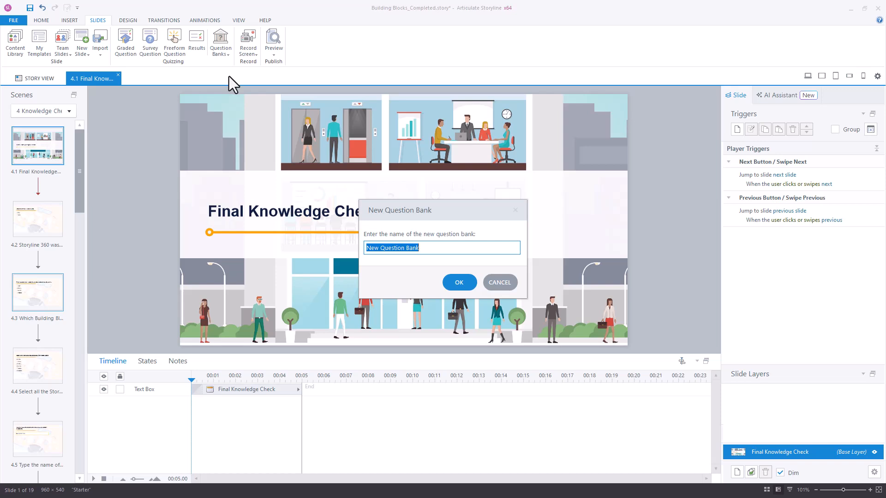
{"action": "type", "text": "Question Bank 1"}
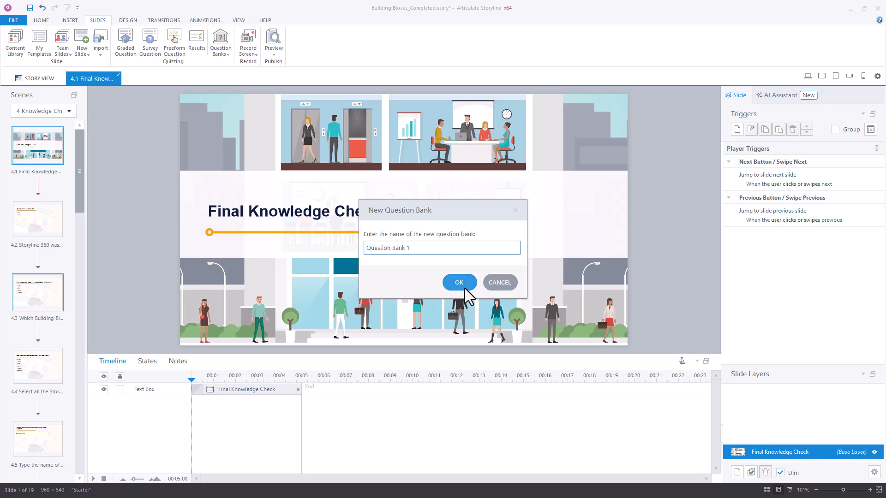
{"action": "left_click", "coordinate": [458, 283]}
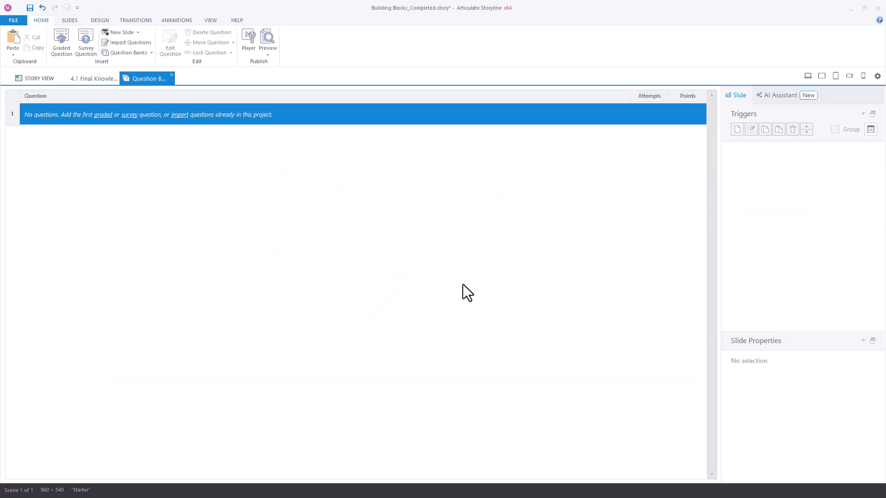
{"action": "mouse_move", "coordinate": [109, 130]}
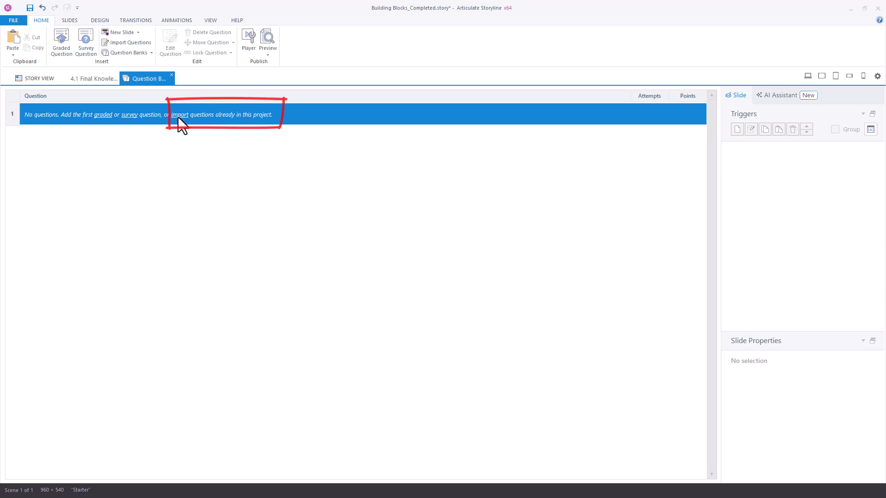
Start importing questions and include every slide of the Knowledge Check scene.
{"action": "left_click", "coordinate": [179, 115]}
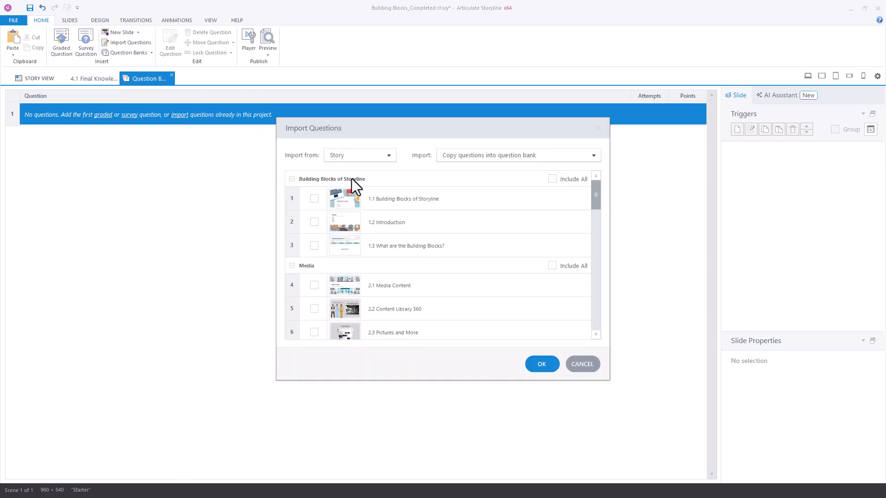
{"action": "scroll", "scroll_direction": "down", "scroll_amount": 3}
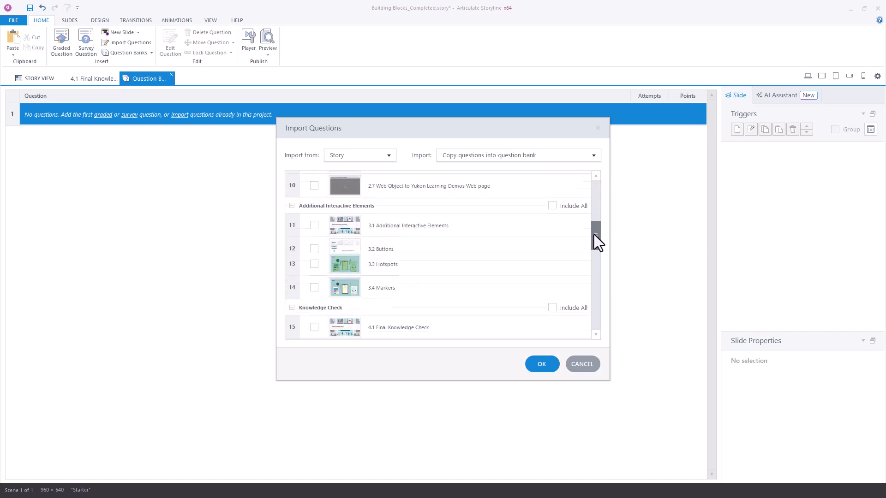
{"action": "scroll", "scroll_direction": "down", "scroll_amount": 3}
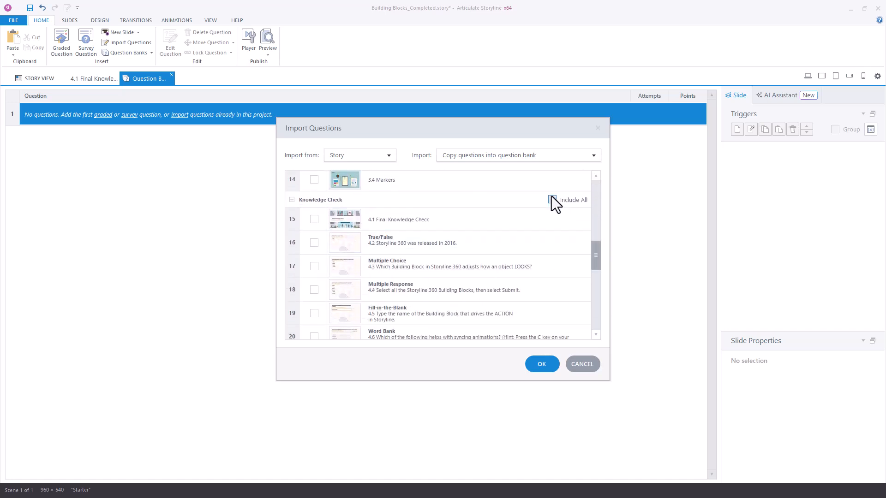
{"action": "left_click", "coordinate": [553, 199]}
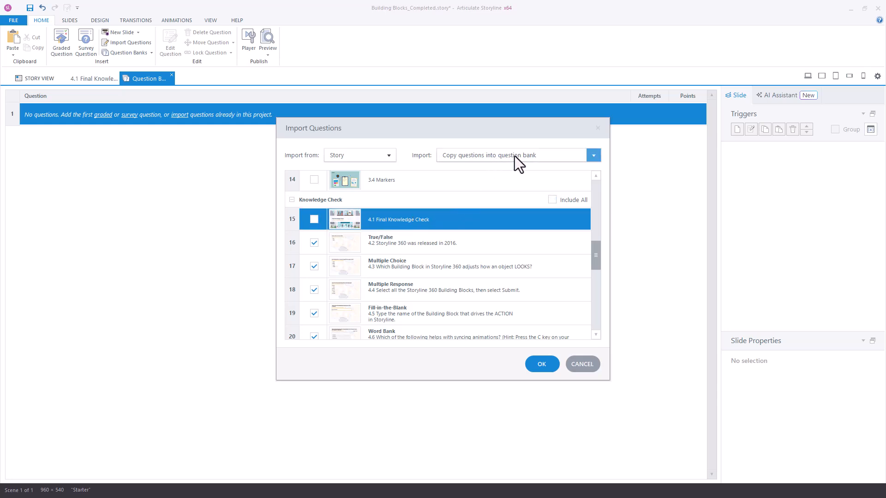
Set the import to move questions into the bank rather than copy, and confirm.
{"action": "left_click", "coordinate": [593, 155]}
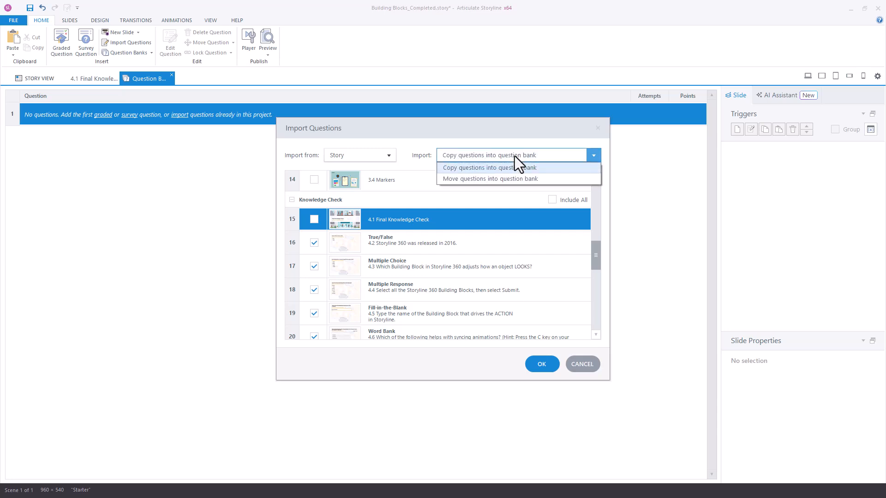
{"action": "mouse_move", "coordinate": [515, 179]}
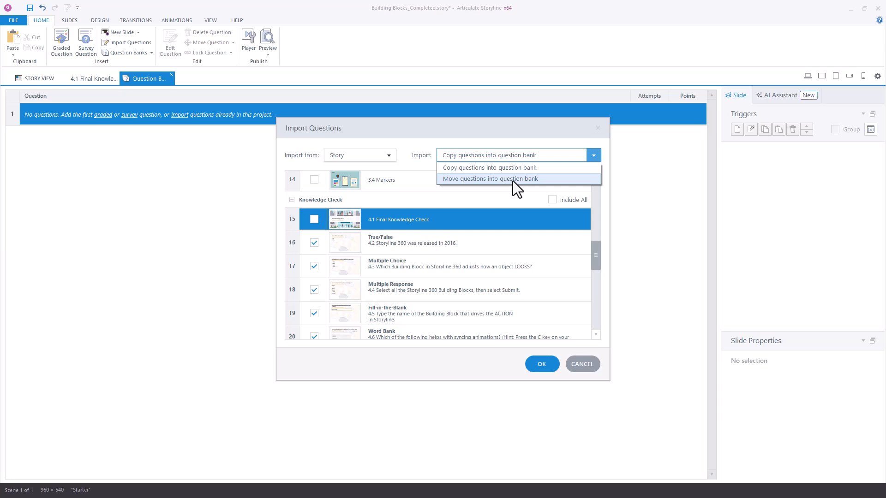
{"action": "left_click", "coordinate": [489, 178]}
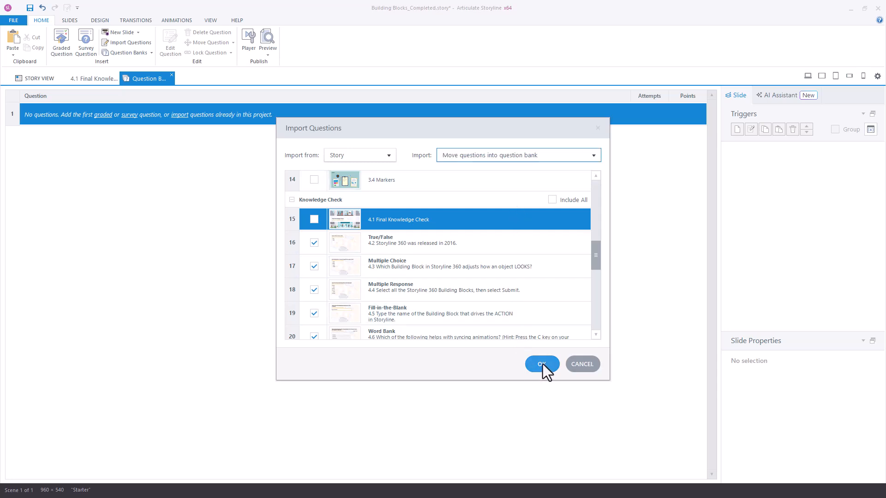
{"action": "left_click", "coordinate": [541, 363]}
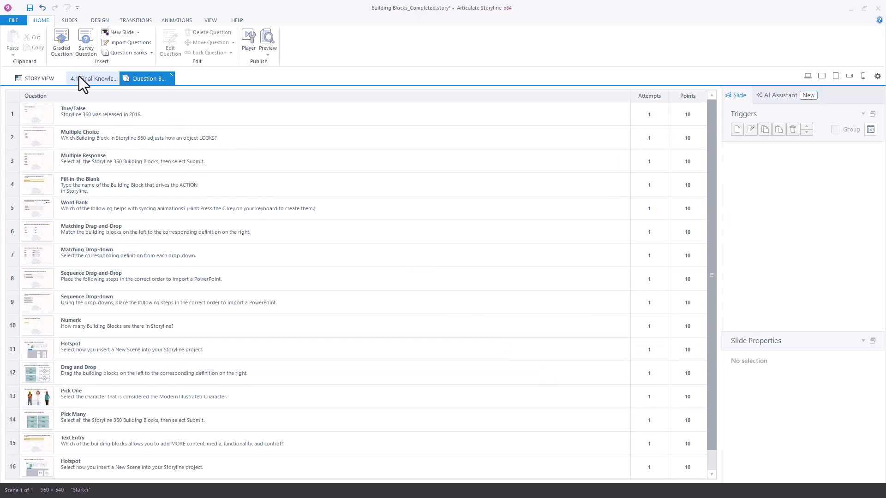
Return to the 4.1 Final Knowledge Check slide view.
{"action": "left_click", "coordinate": [94, 78]}
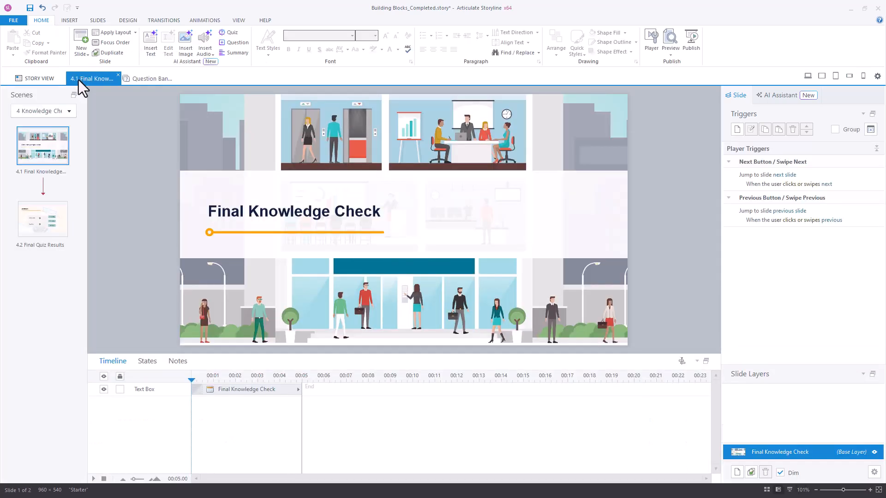
{"action": "mouse_move", "coordinate": [42, 145]}
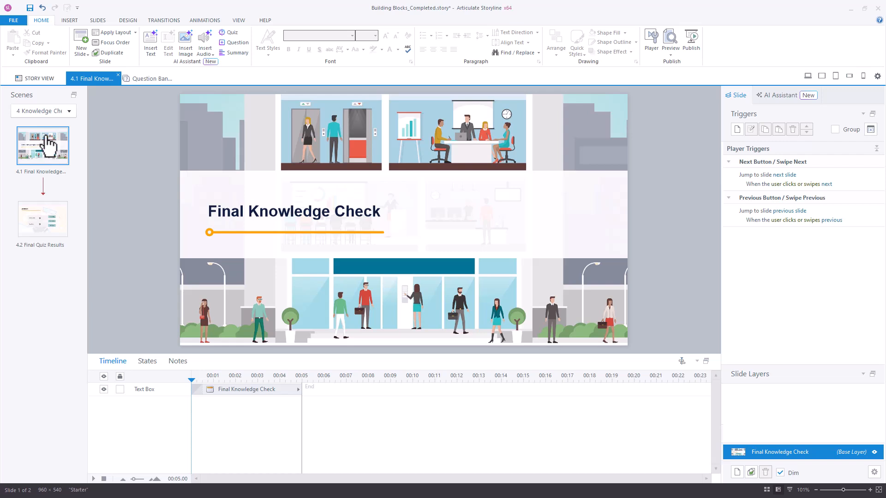
Start a new draw from a question bank with Question Bank 1 as the source.
{"action": "left_click", "coordinate": [97, 20]}
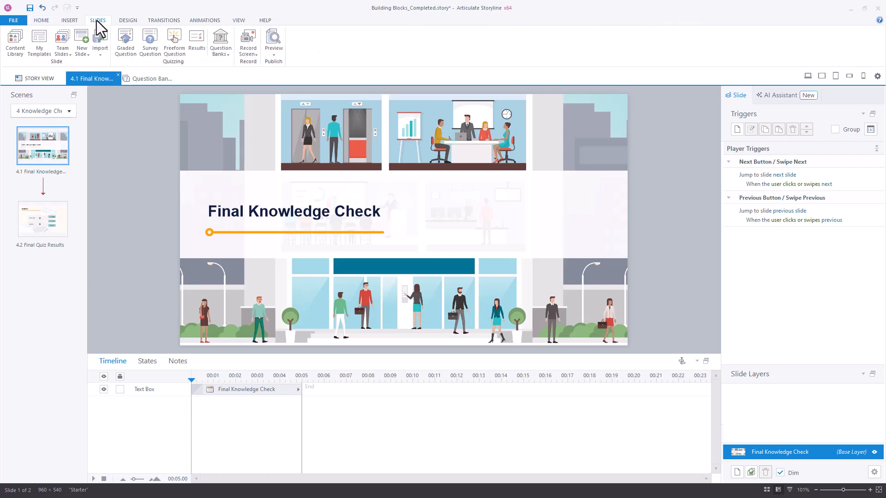
{"action": "left_click", "coordinate": [221, 42]}
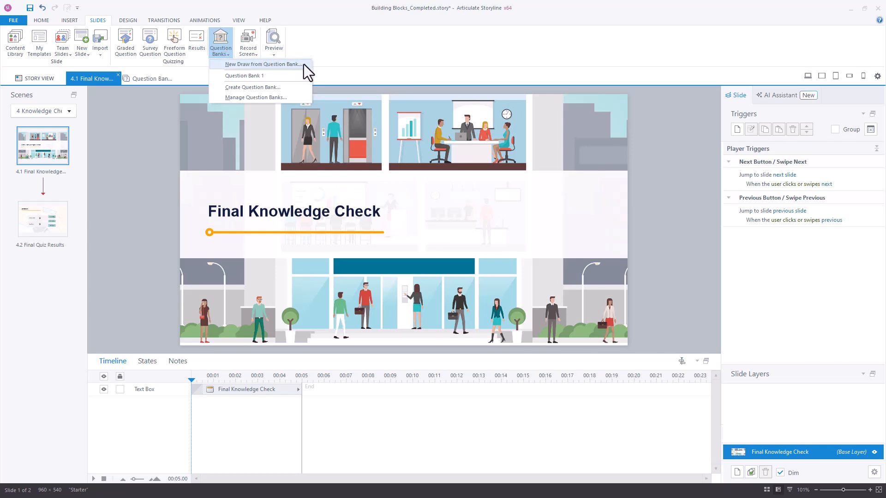
{"action": "left_click", "coordinate": [263, 64]}
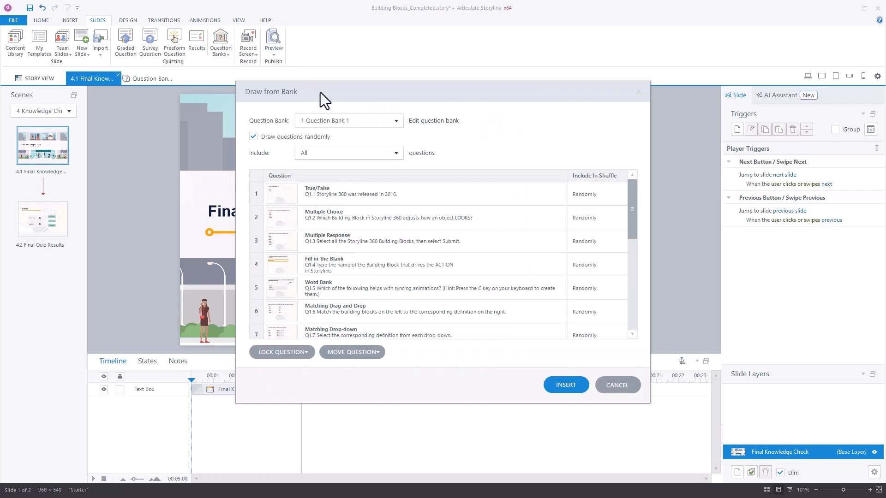
{"action": "left_click", "coordinate": [395, 120]}
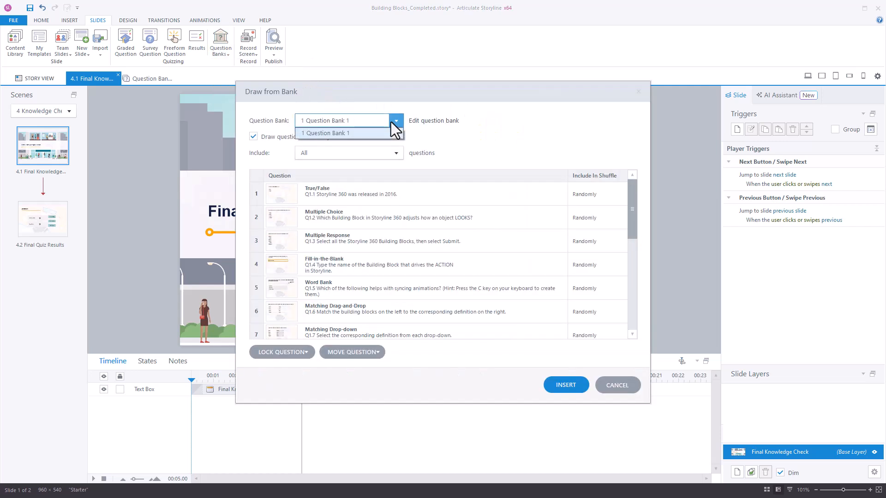
{"action": "left_click", "coordinate": [348, 133]}
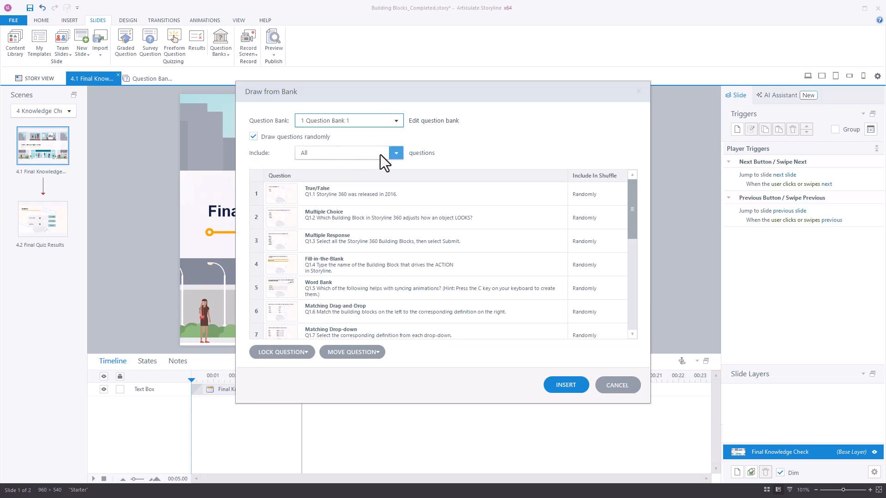
Include 8 questions drawn randomly and insert the draw into the scene.
{"action": "left_click", "coordinate": [396, 152]}
{"action": "type", "text": "8"}
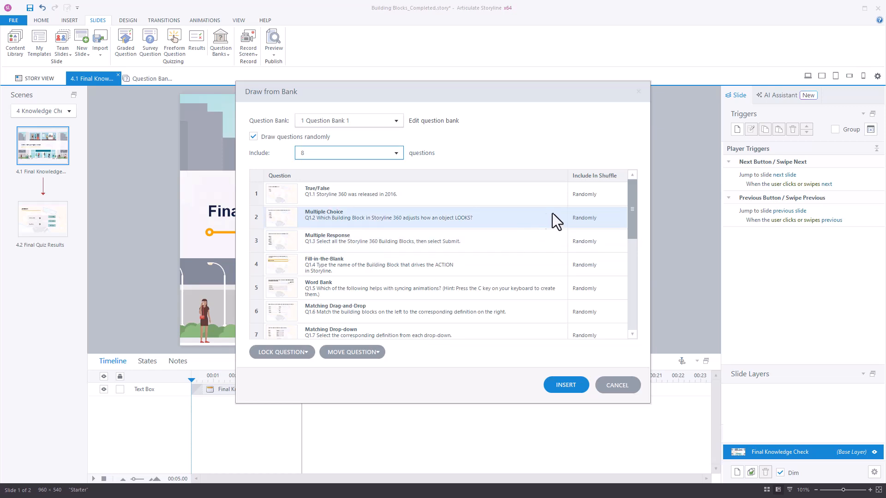
{"action": "left_click", "coordinate": [593, 194]}
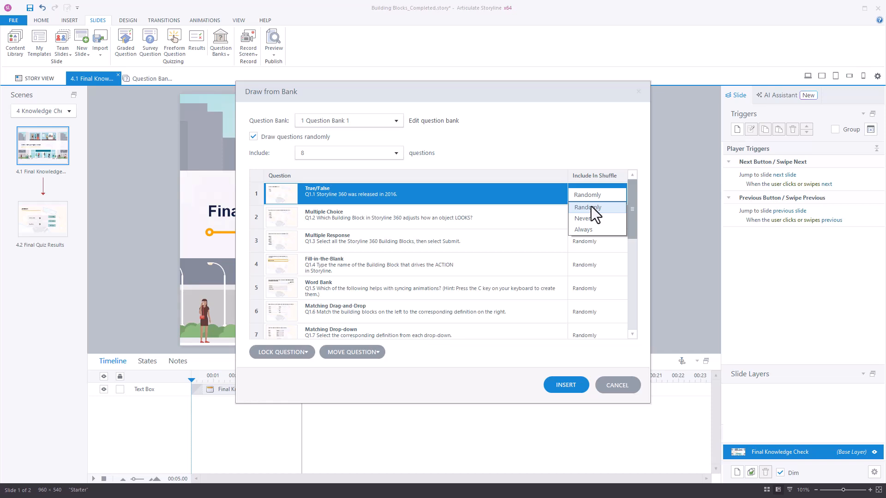
{"action": "left_click", "coordinate": [588, 195]}
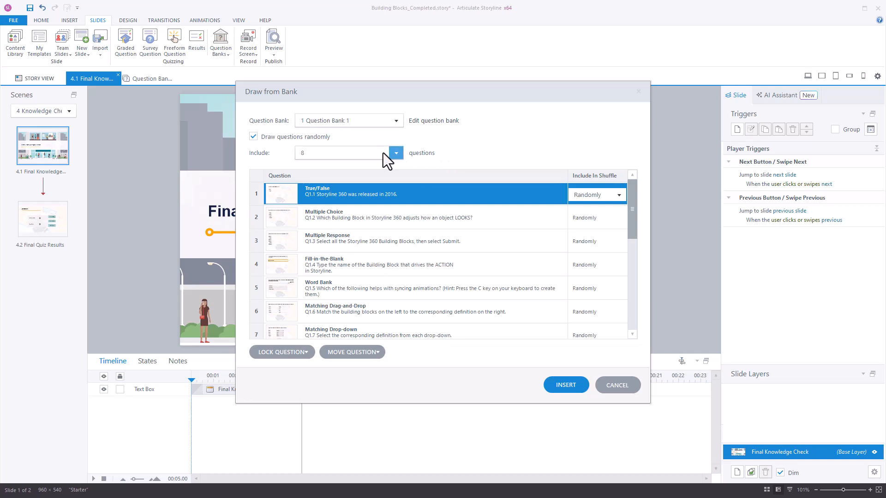
{"action": "mouse_move", "coordinate": [566, 385]}
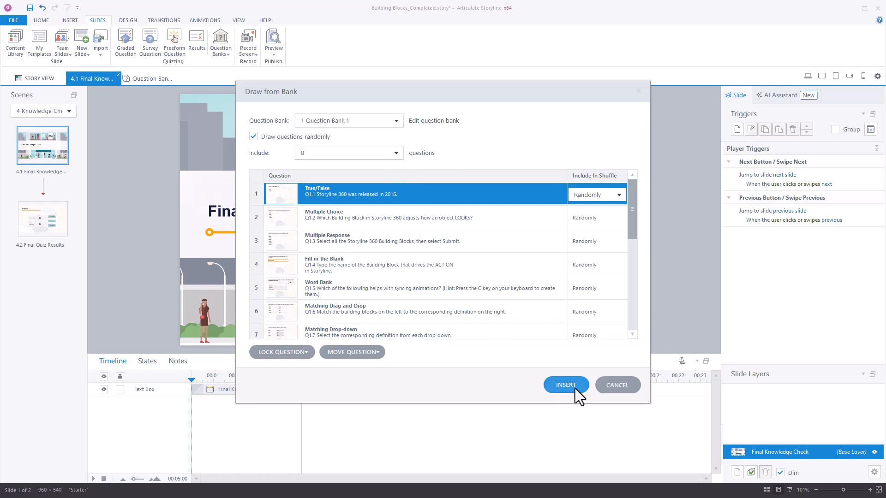
{"action": "mouse_move", "coordinate": [575, 399]}
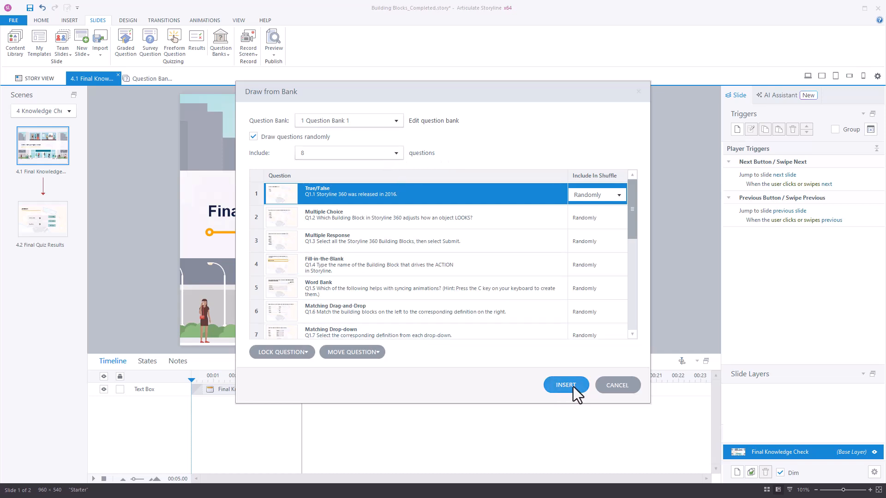
{"action": "left_click", "coordinate": [566, 384]}
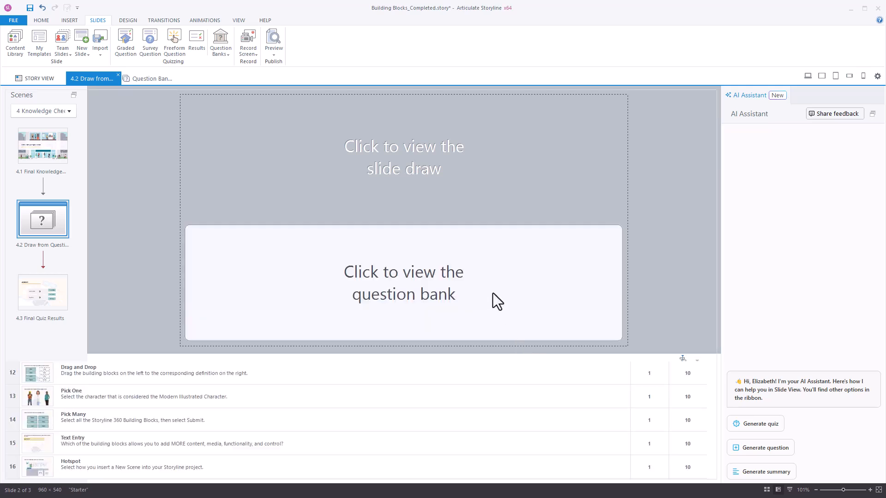
Reopen and close the draw's bank settings, then bring up the Preview choices.
{"action": "left_click", "coordinate": [152, 78]}
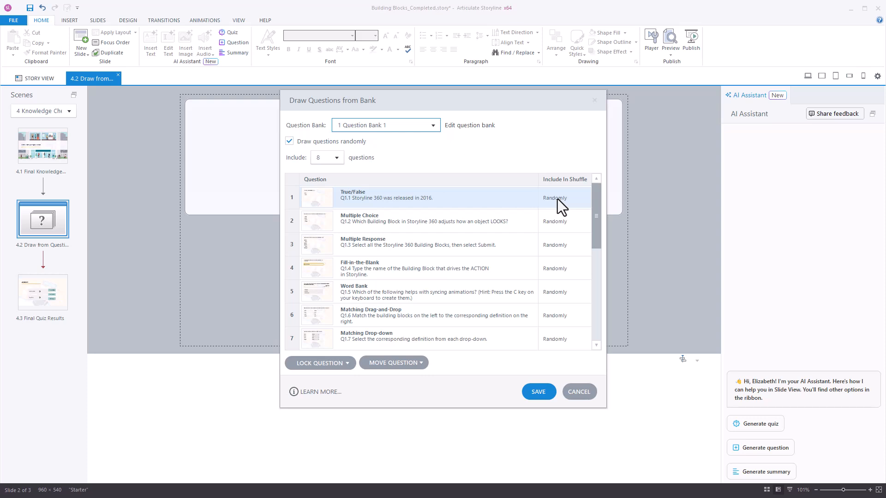
{"action": "left_click", "coordinate": [537, 391]}
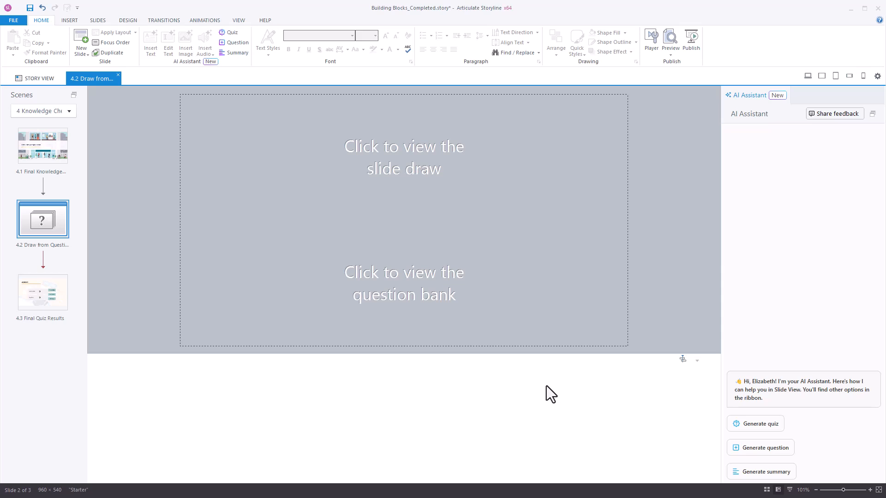
{"action": "left_click", "coordinate": [670, 38]}
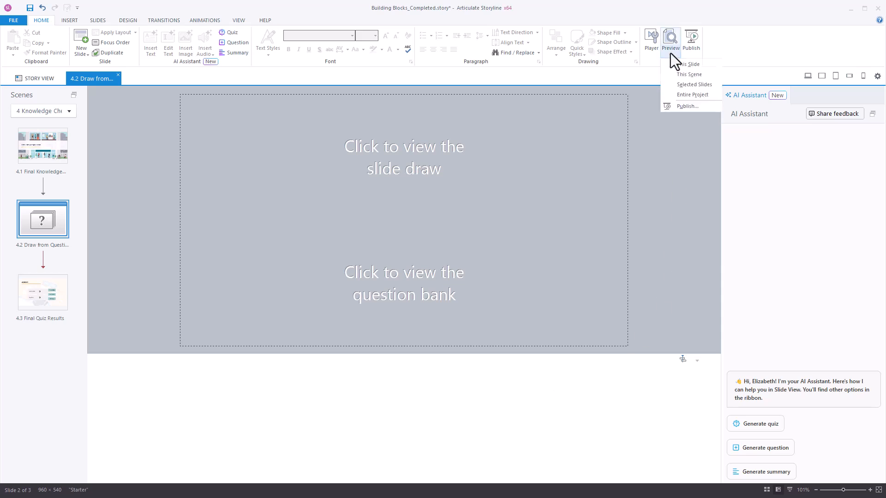
Preview this scene, answer the text-entry question with 4, and continue to the next drawn question.
{"action": "left_click", "coordinate": [688, 63]}
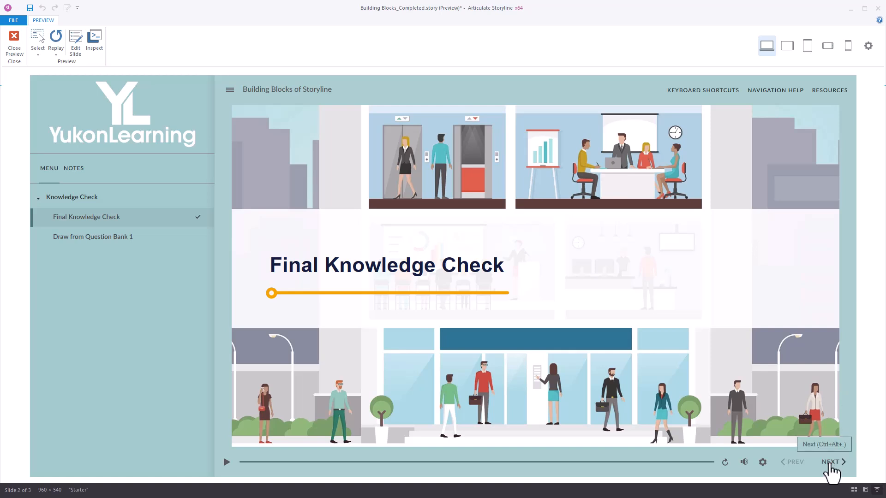
{"action": "left_click", "coordinate": [832, 461]}
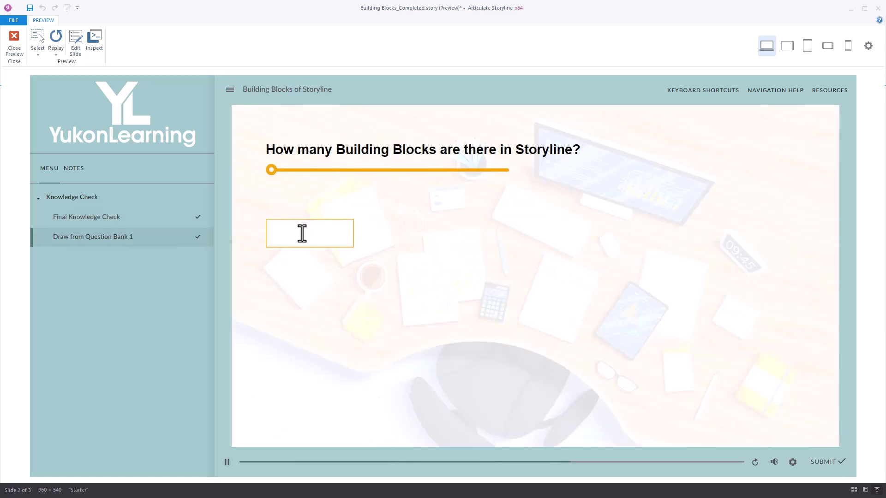
{"action": "type", "text": "4"}
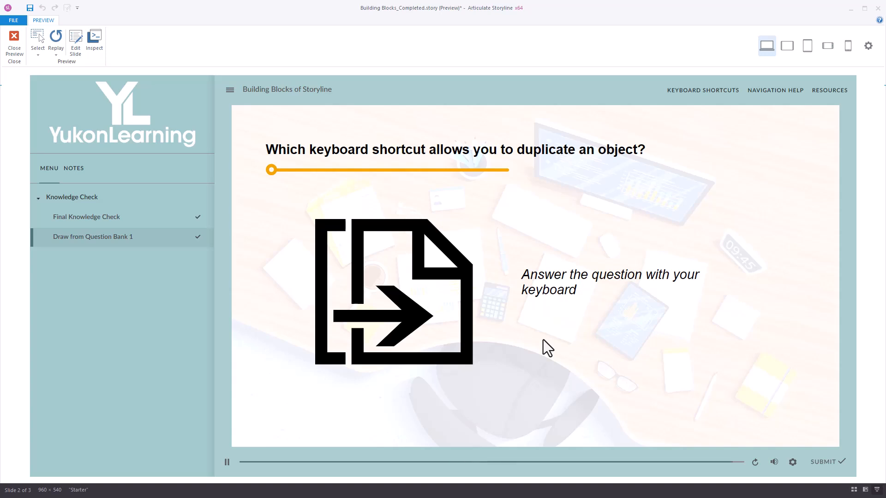
{"action": "left_click", "coordinate": [226, 462]}
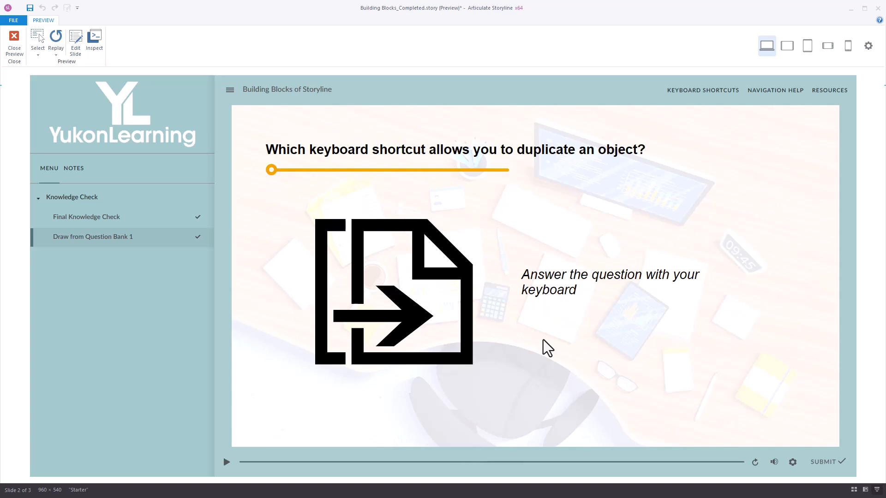